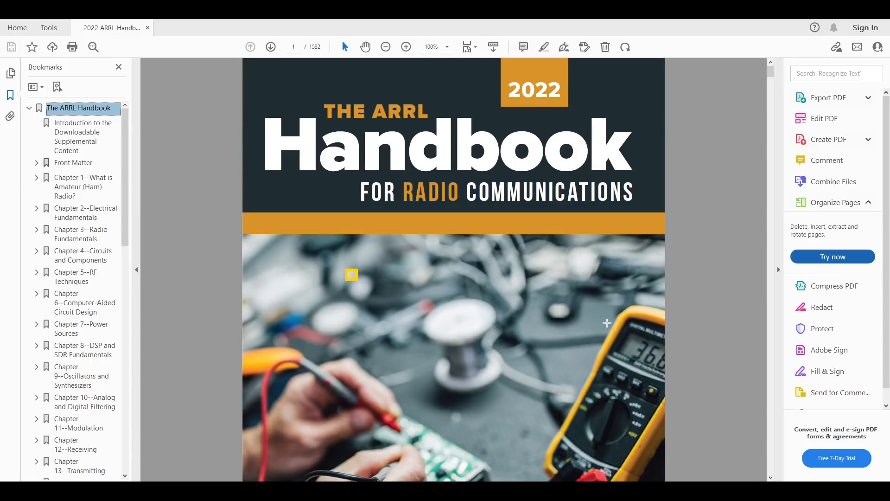
pyautogui.moveTo(572, 300)
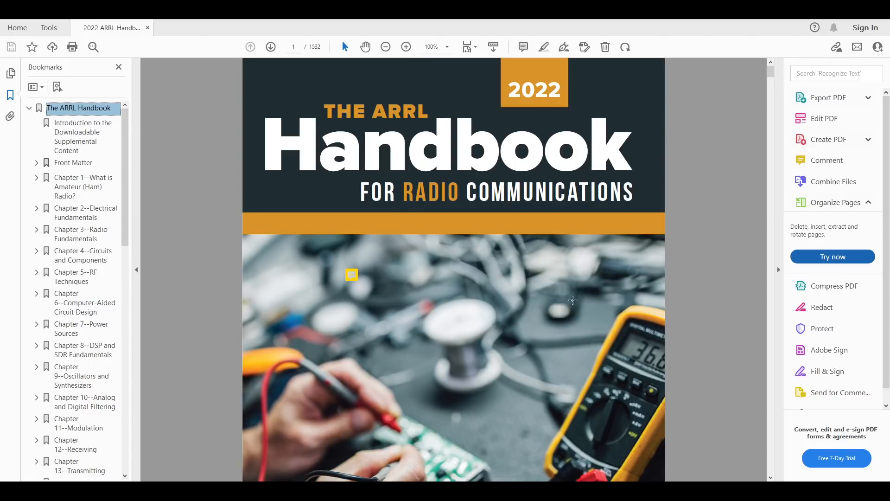
# Step: Jump to the Introduction to the Downloadable Supplemental Content page via its bookmark
pyautogui.click(83, 136)
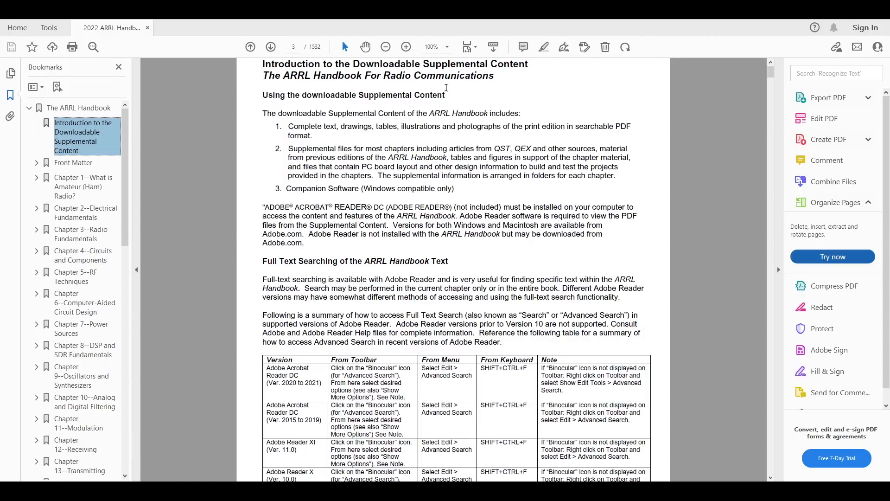
pyautogui.moveTo(369, 104)
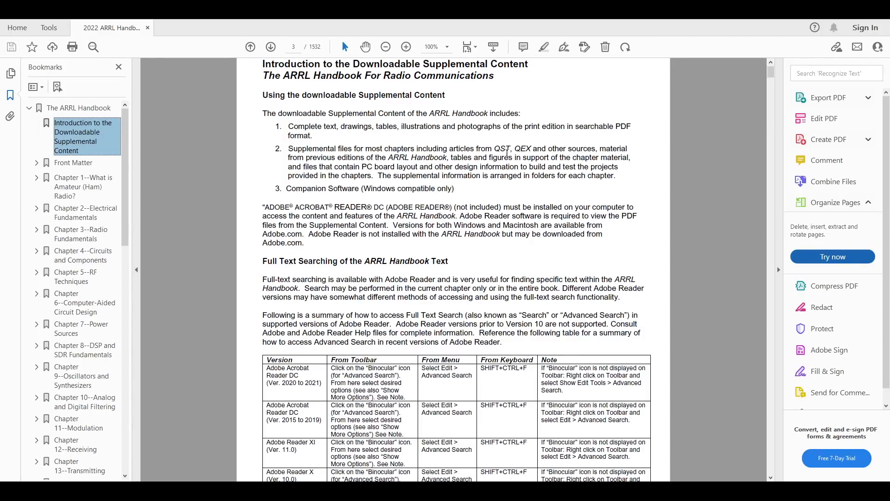
pyautogui.moveTo(531, 172)
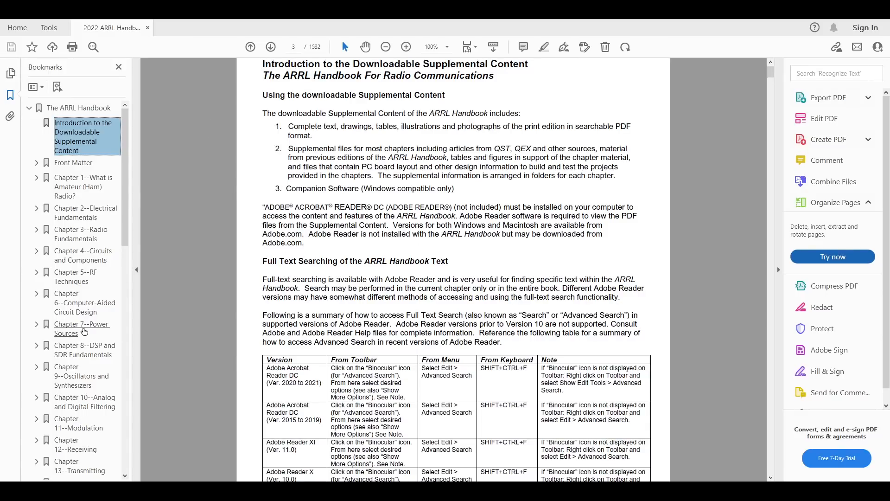
# Step: Go to Chapter 7 Power Sources, then section 7.13.10 Selecting a Battery for Portable Operation on page 7.46
pyautogui.click(82, 328)
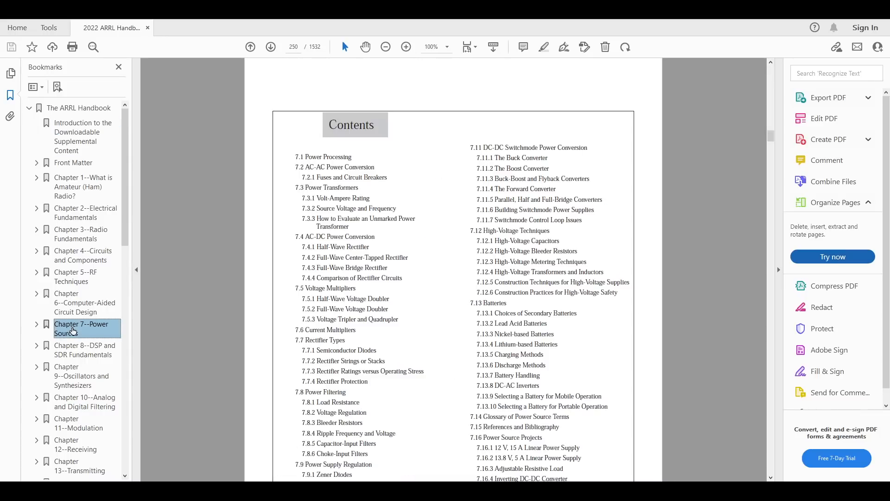
pyautogui.scroll(3)
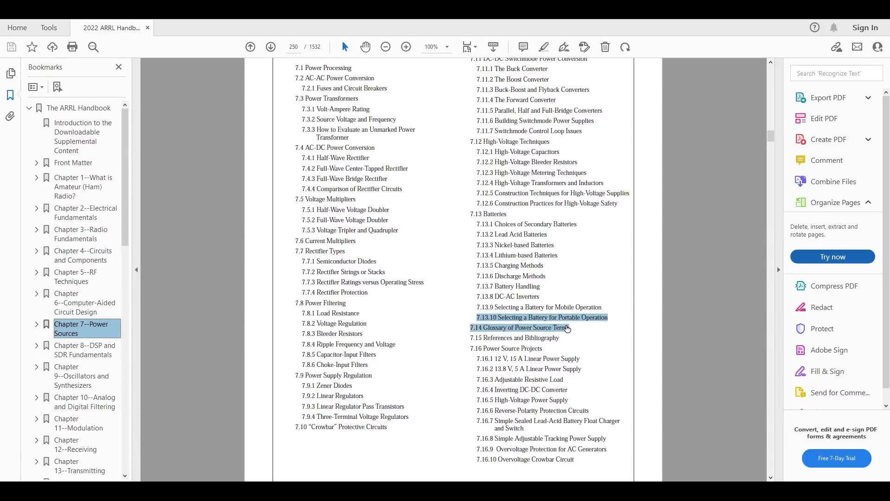
pyautogui.click(541, 317)
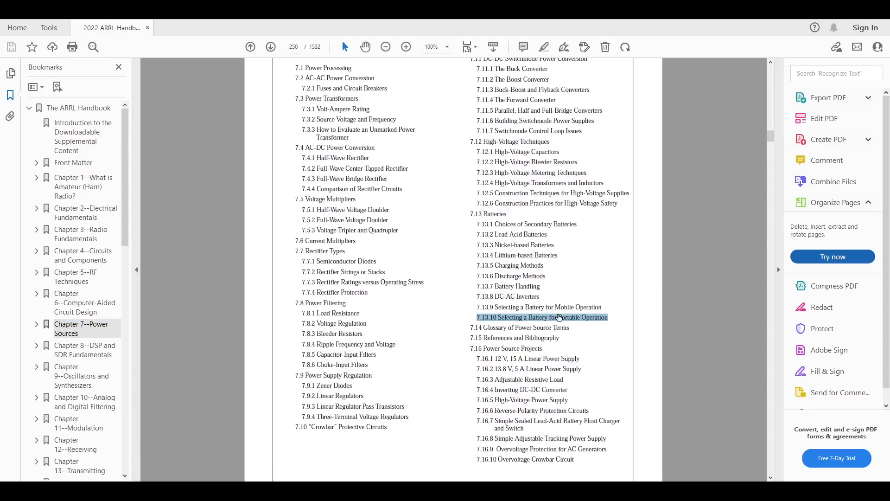
pyautogui.click(541, 316)
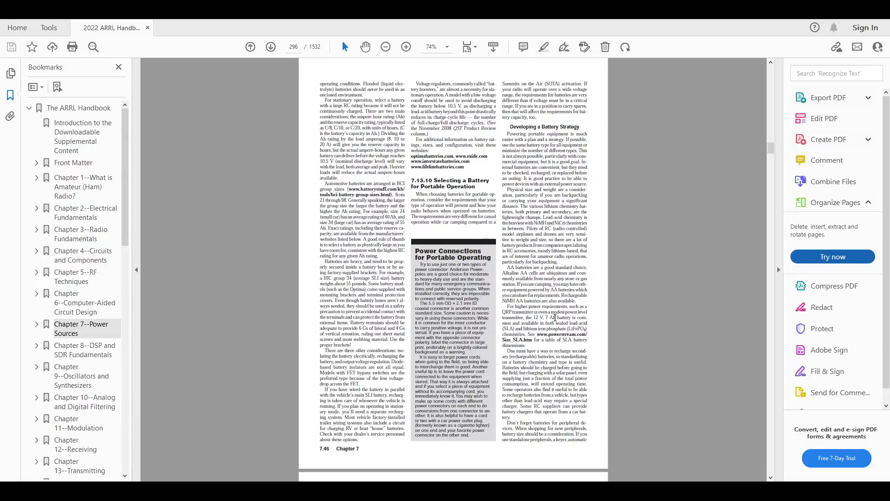
pyautogui.moveTo(435, 54)
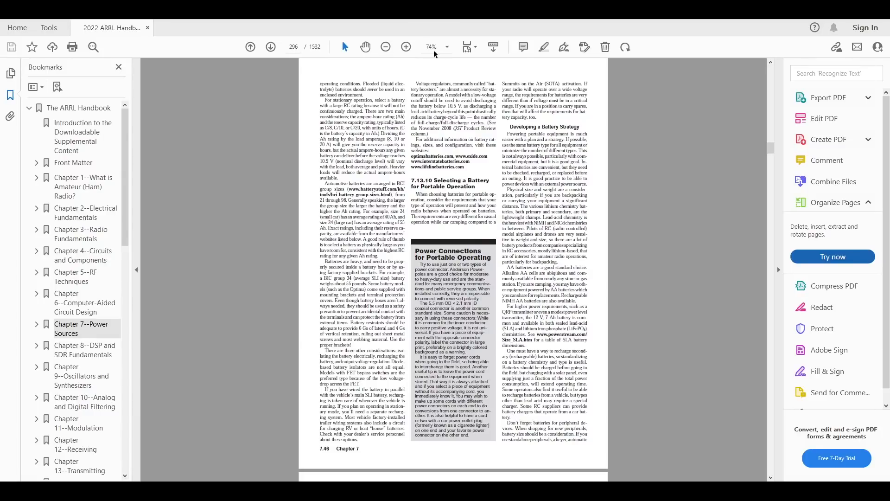
# Step: Zoom to 125% and scroll on to Calculating Required Battery Capacity and Battery Selection Tips
pyautogui.click(406, 47)
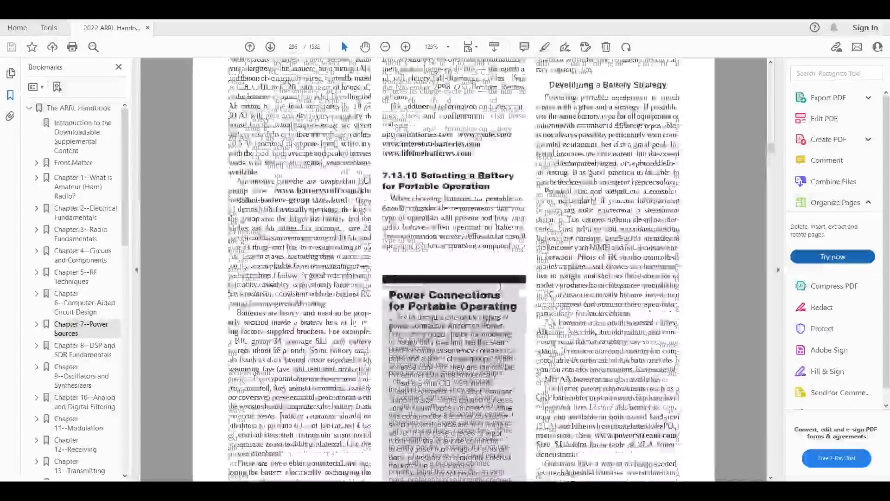
pyautogui.scroll(-3)
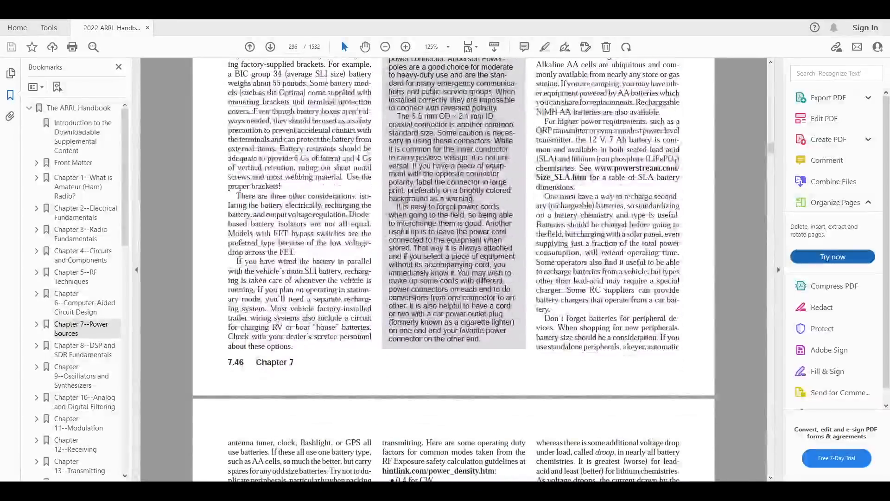
pyautogui.scroll(-3)
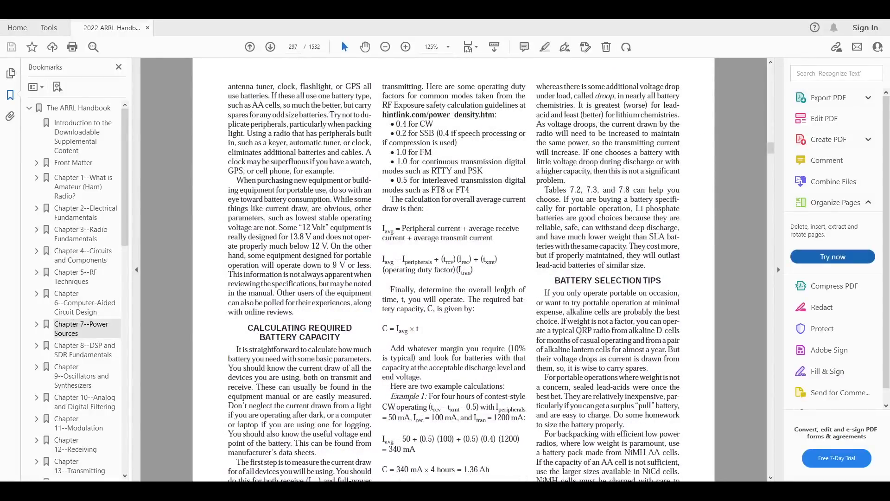
pyautogui.scroll(-3)
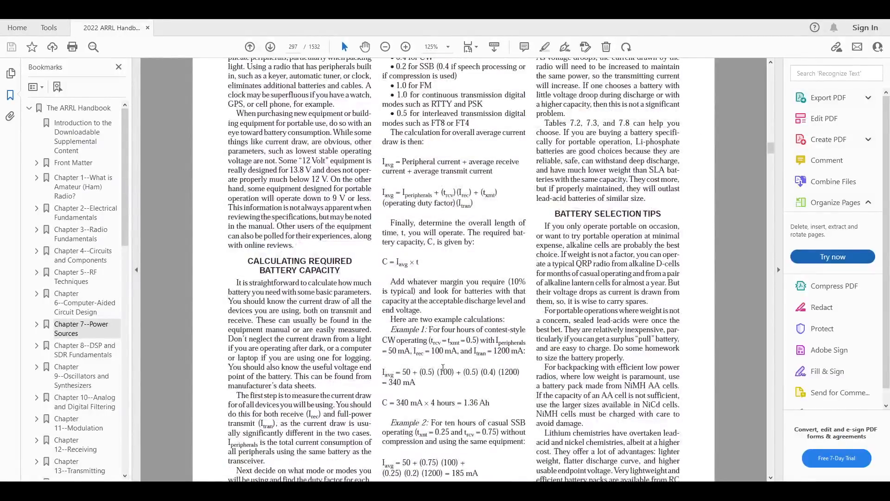
pyautogui.moveTo(499, 385)
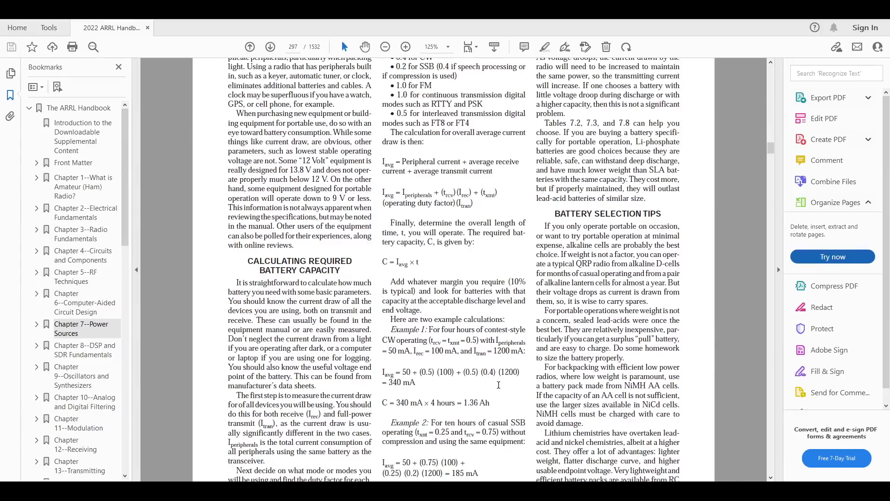
pyautogui.moveTo(484, 349)
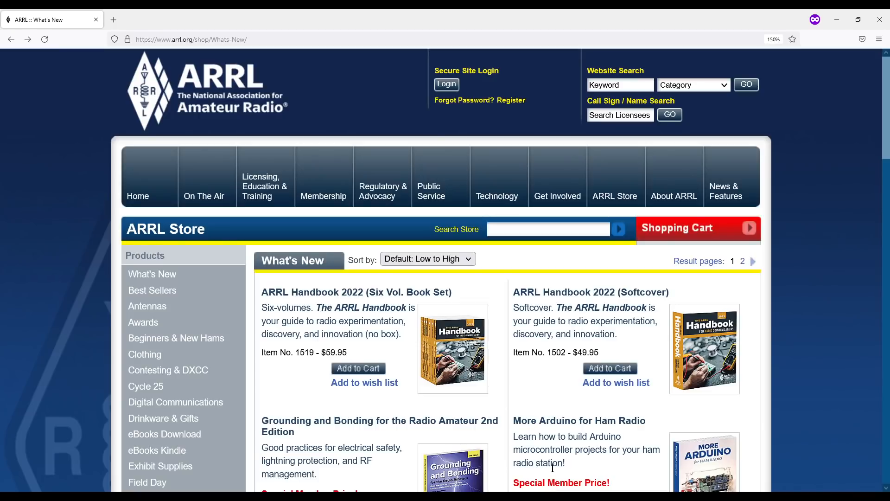
pyautogui.moveTo(591, 436)
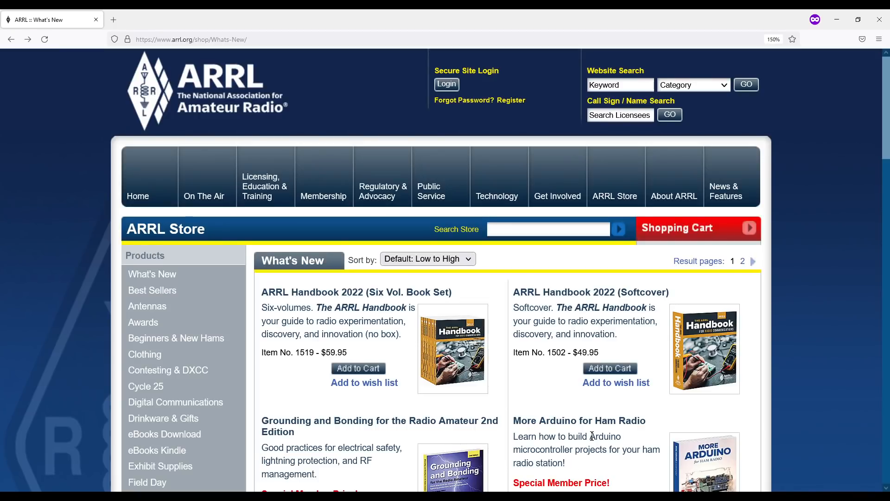
pyautogui.moveTo(294, 320)
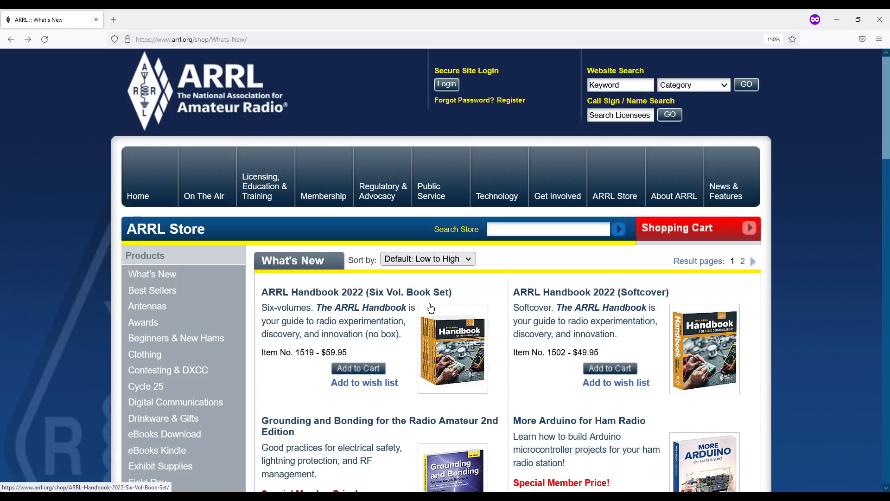
pyautogui.moveTo(364, 383)
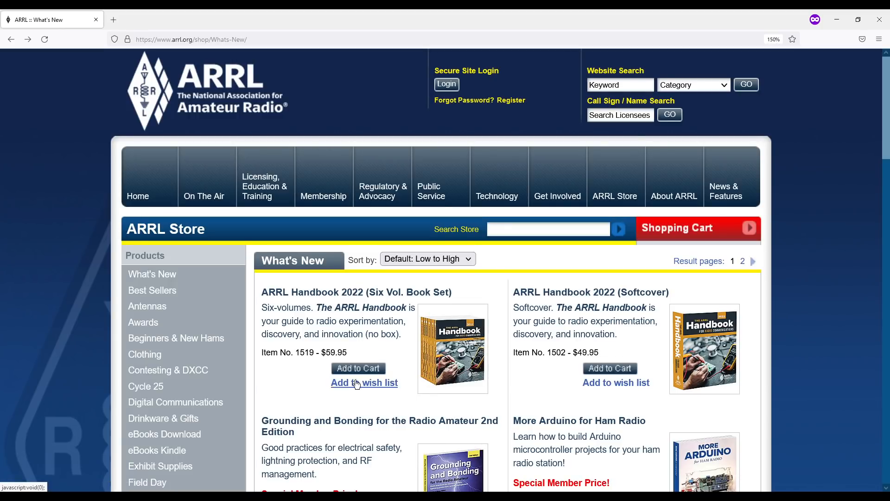
pyautogui.moveTo(549, 329)
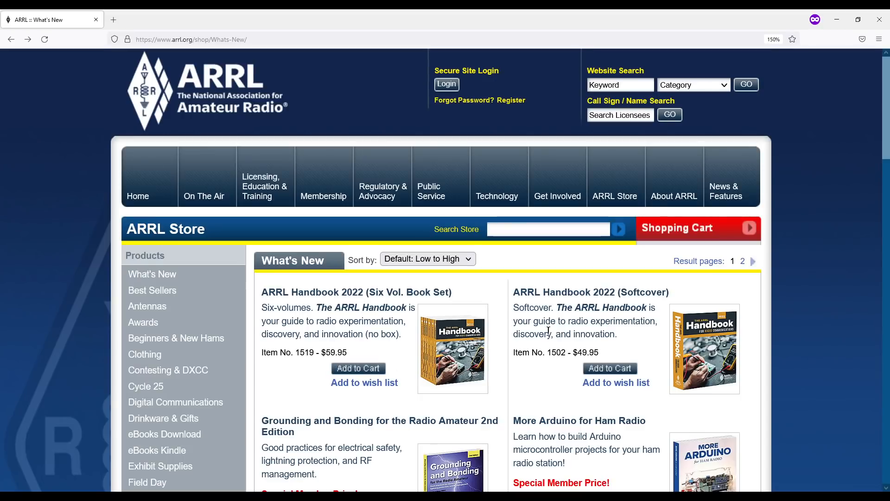
pyautogui.moveTo(597, 305)
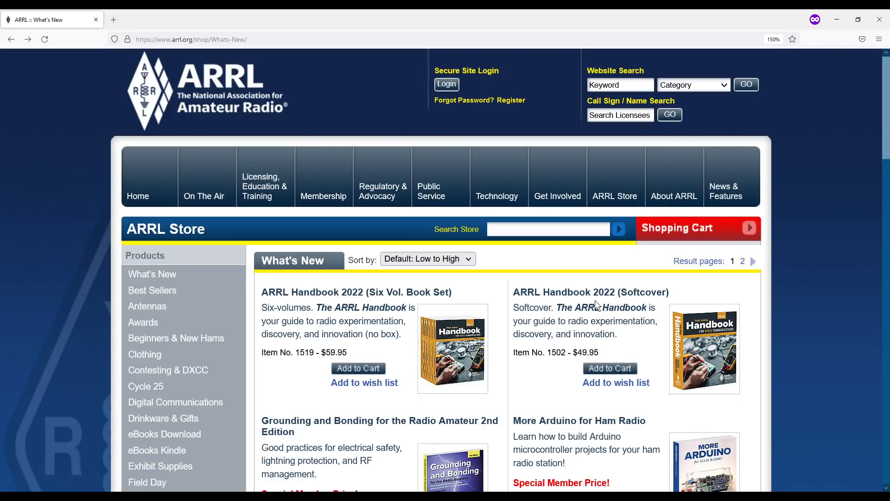
pyautogui.moveTo(665, 361)
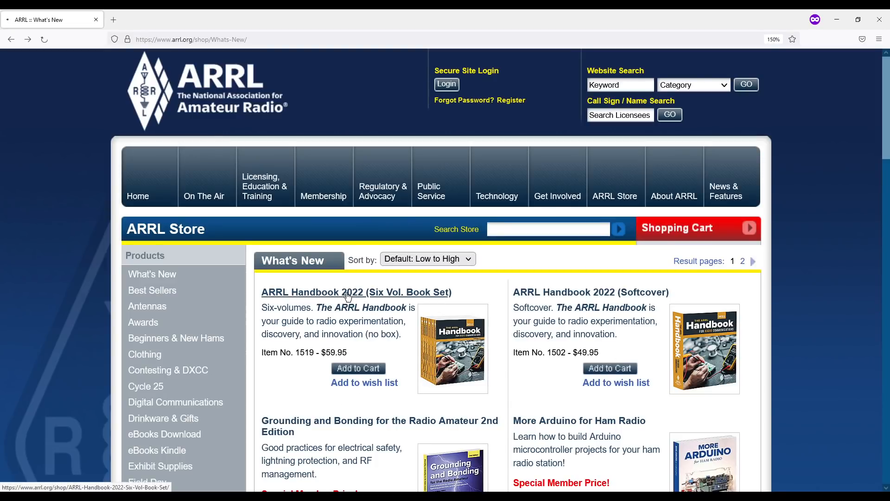
# Step: View the ARRL Handbook 2022 Six Vol. Book Set product page down to its Product Details
pyautogui.click(356, 292)
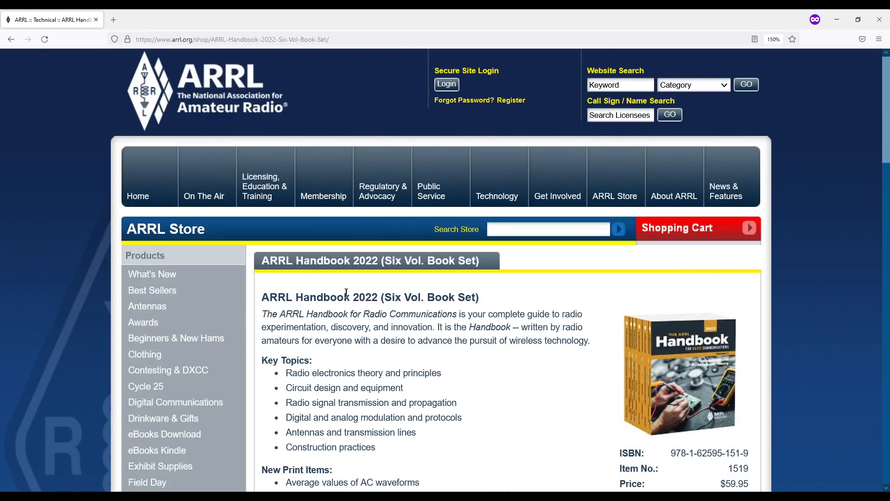
pyautogui.scroll(-3)
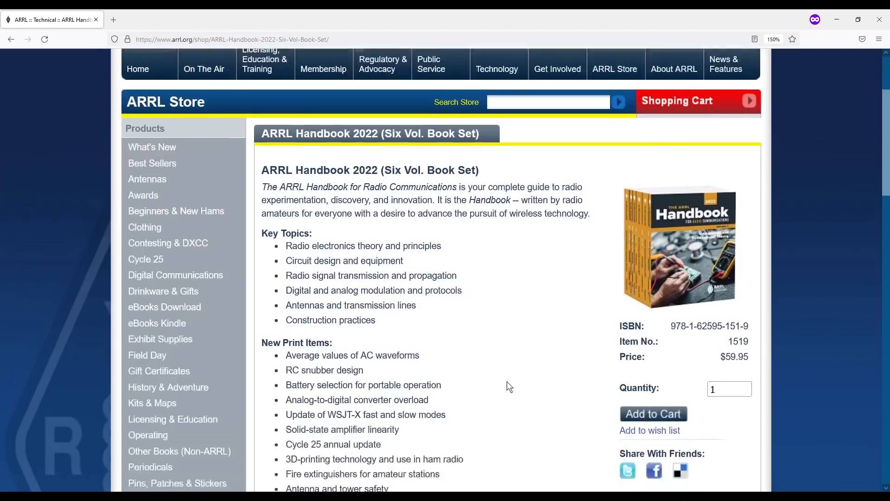
pyautogui.scroll(-3)
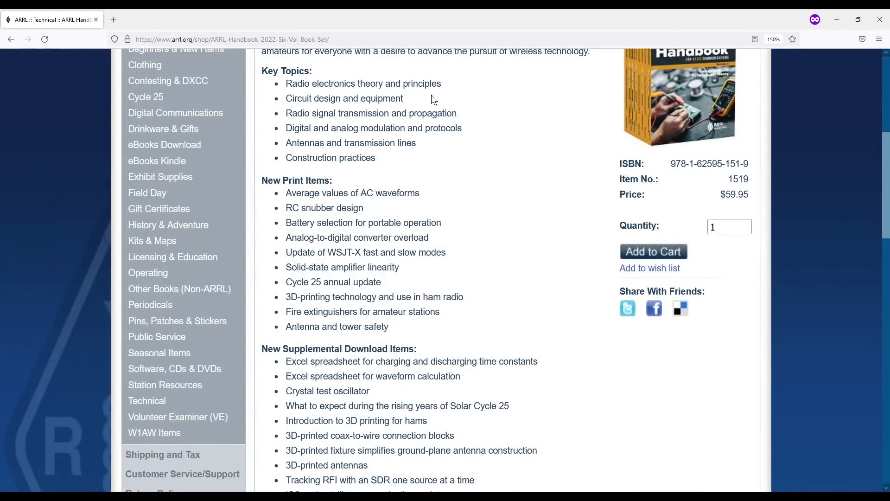
pyautogui.moveTo(296, 98)
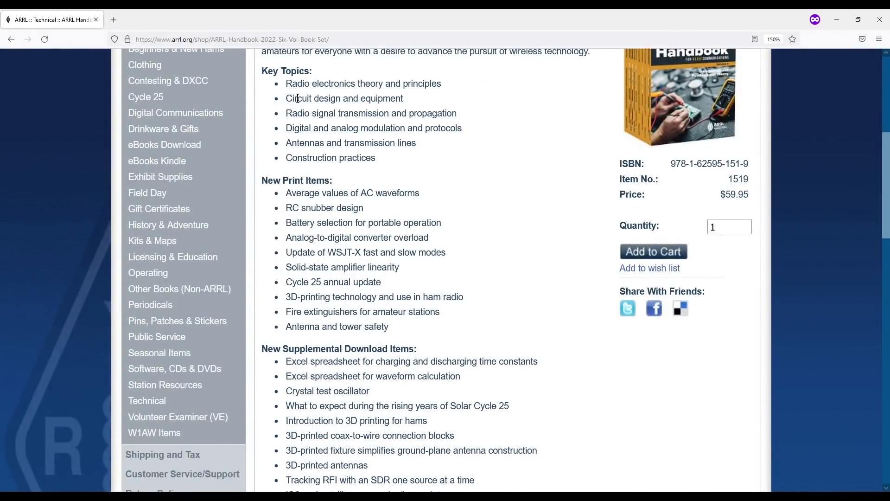
pyautogui.moveTo(466, 222)
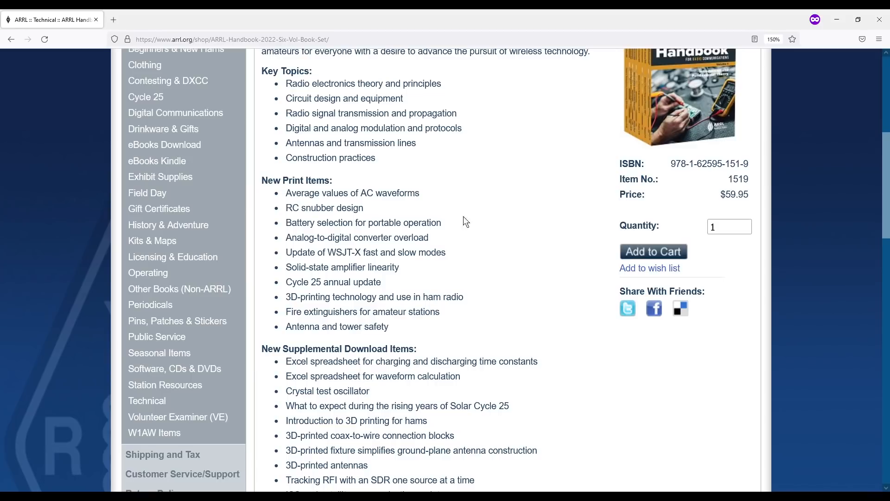
pyautogui.moveTo(483, 244)
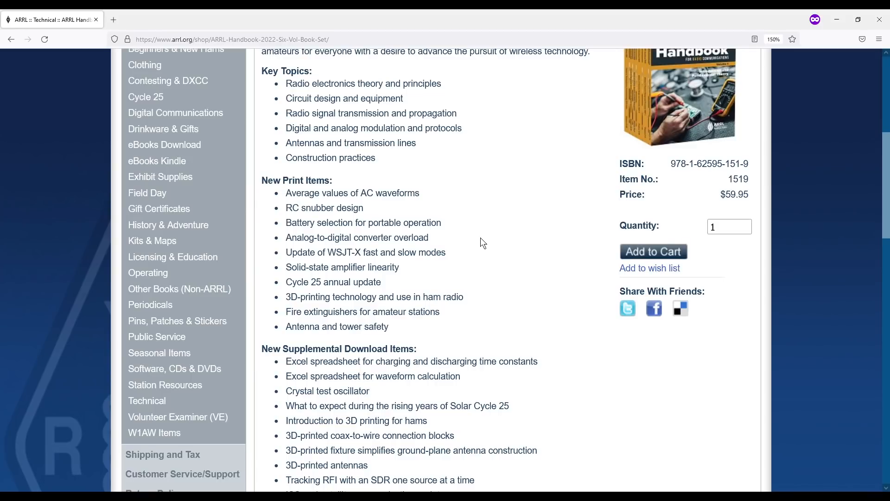
pyautogui.moveTo(454, 323)
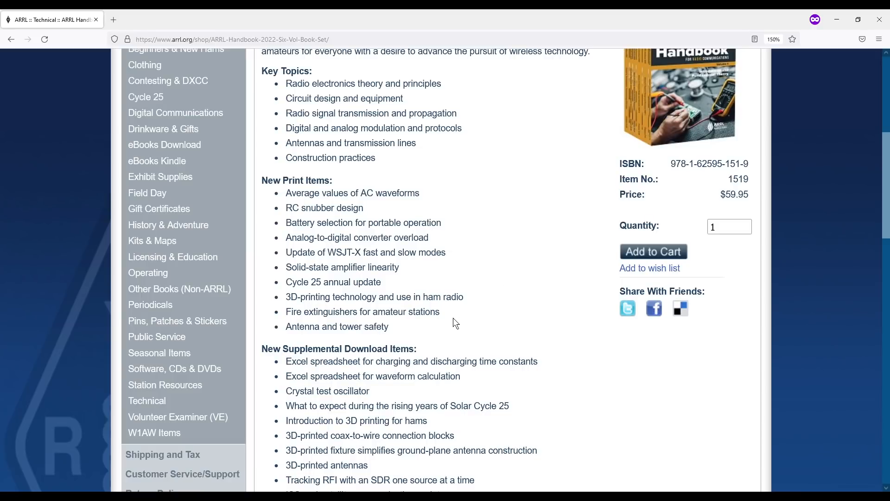
pyautogui.moveTo(311, 191)
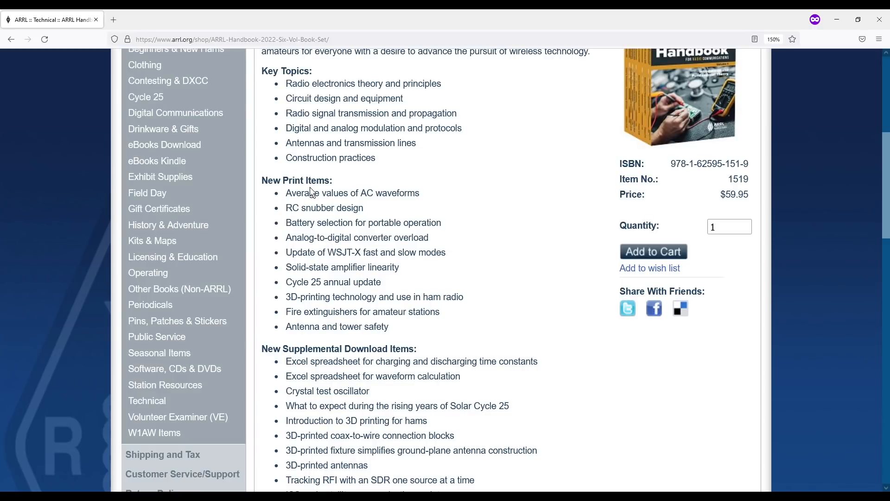
pyautogui.scroll(-3)
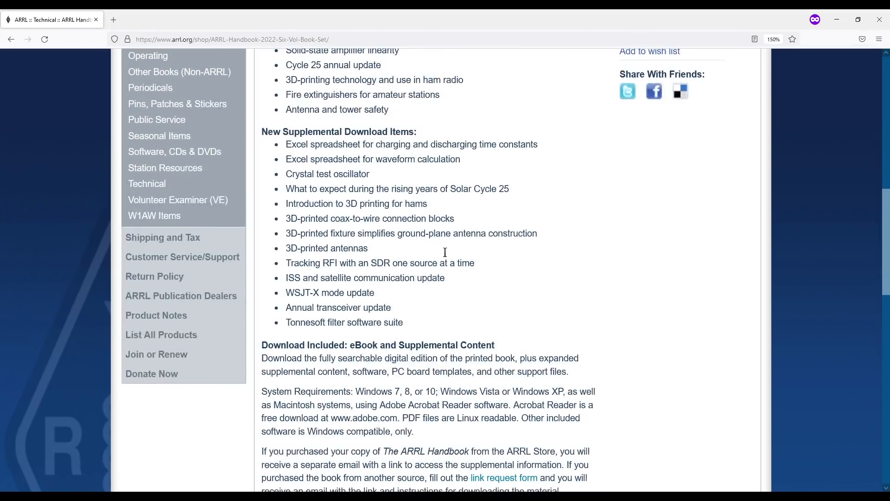
pyautogui.moveTo(319, 158)
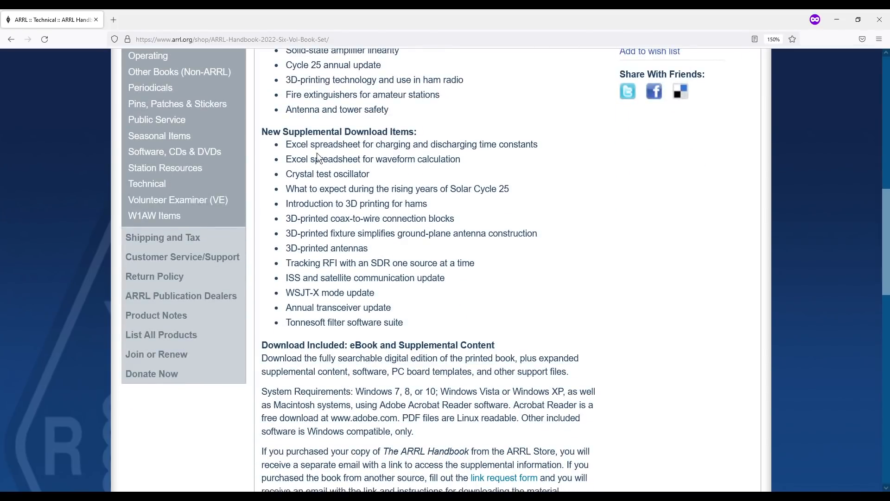
pyautogui.moveTo(478, 295)
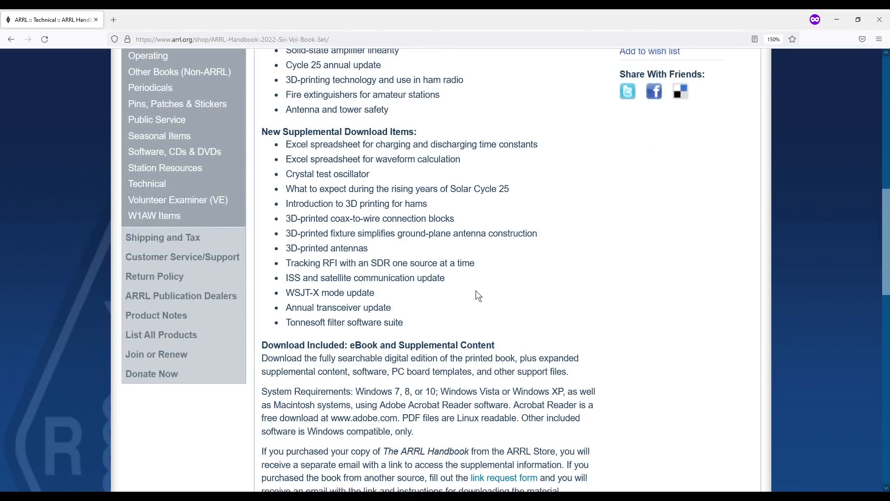
pyautogui.moveTo(567, 291)
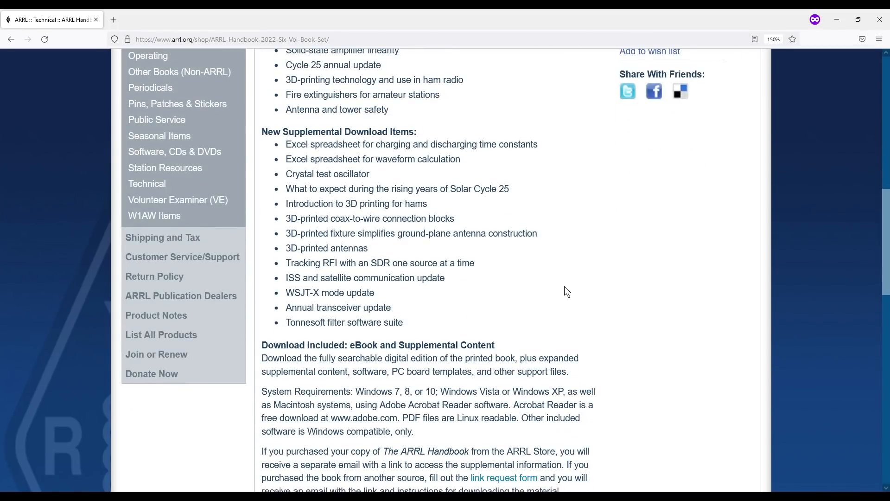
pyautogui.scroll(-3)
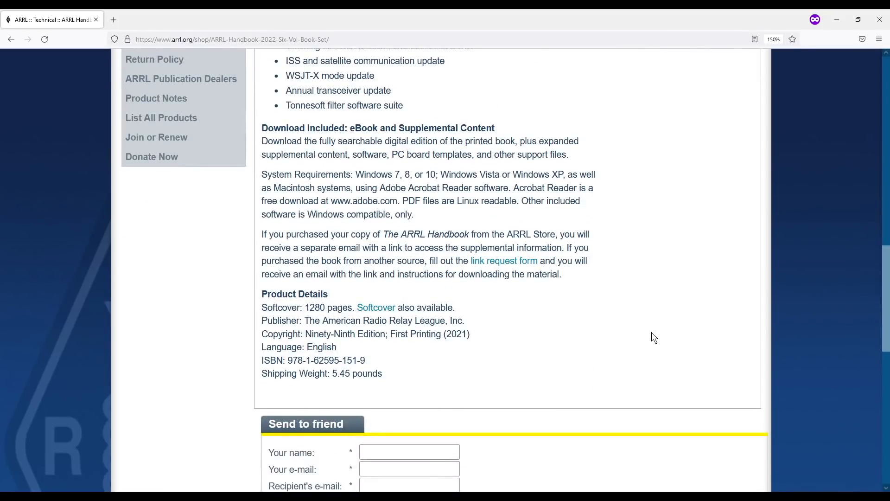
pyautogui.moveTo(364, 131)
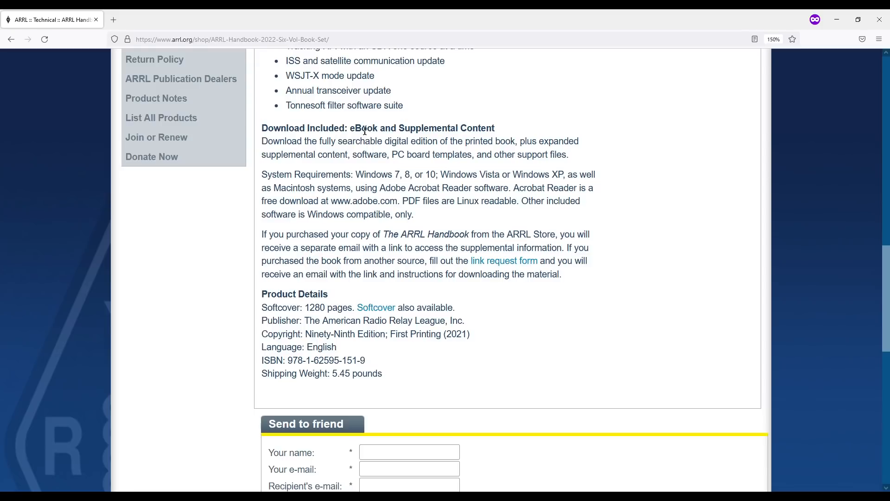
pyautogui.moveTo(559, 255)
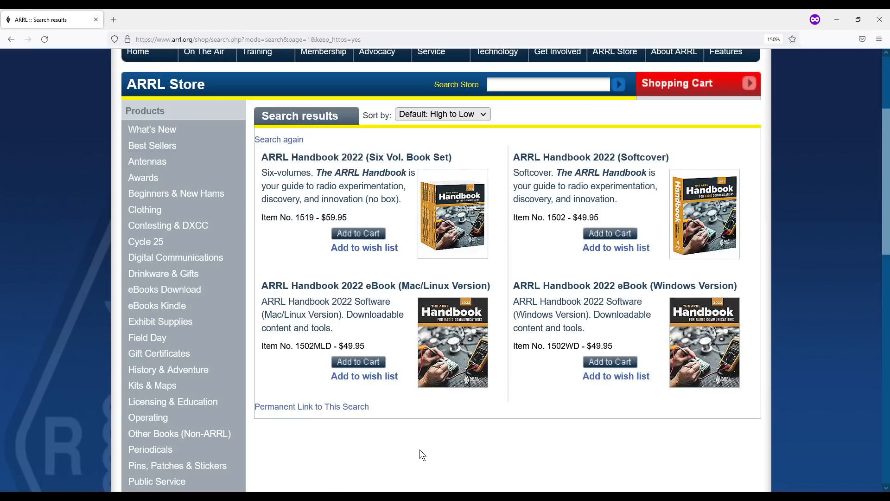
pyautogui.moveTo(298, 298)
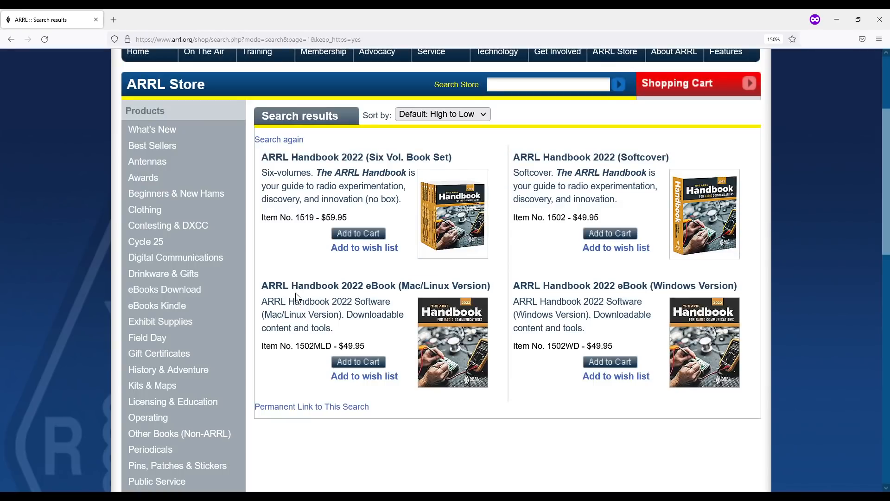
pyautogui.moveTo(383, 361)
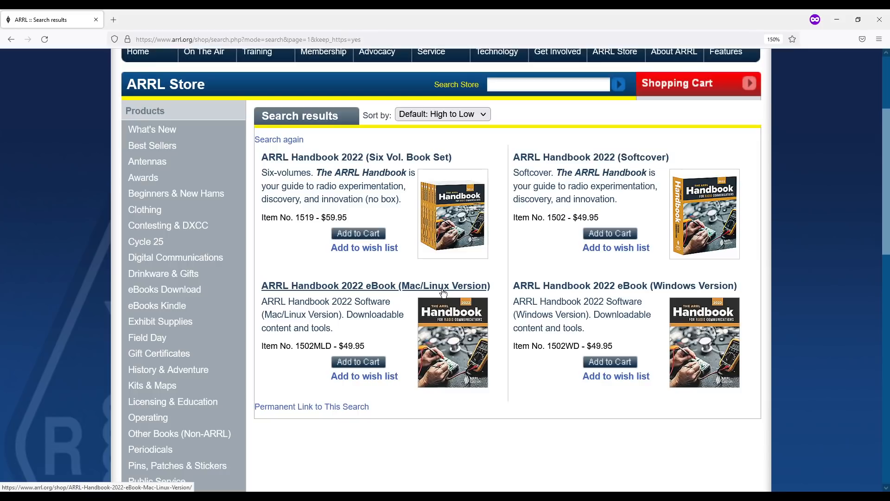
pyautogui.moveTo(642, 298)
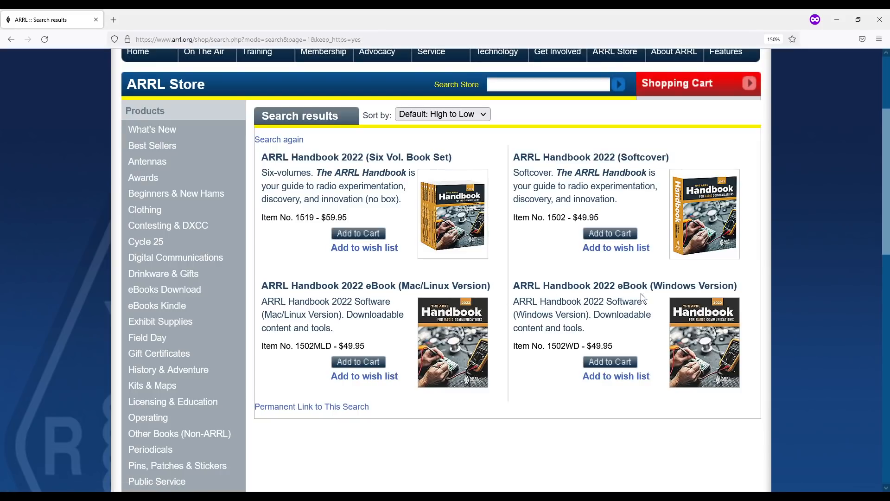
# Step: View the ARRL Handbook 2022 eBook (Windows Version) product page from the search results
pyautogui.click(625, 286)
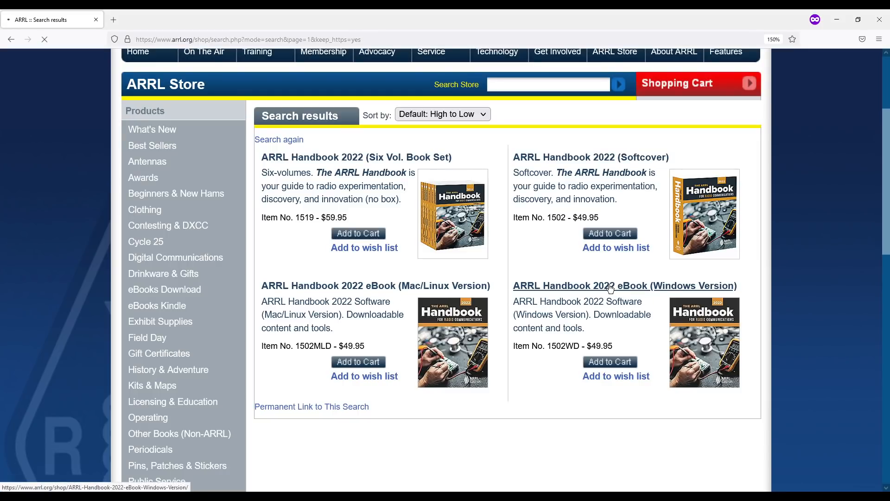
pyautogui.click(624, 285)
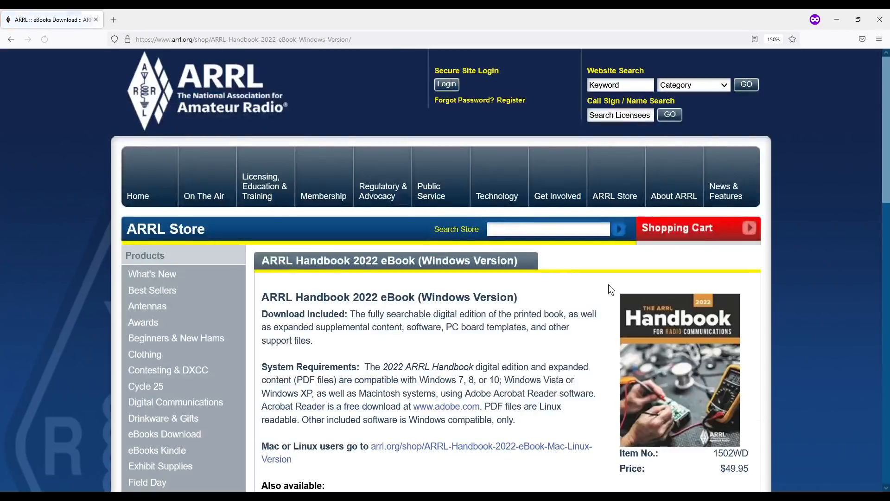
pyautogui.scroll(-3)
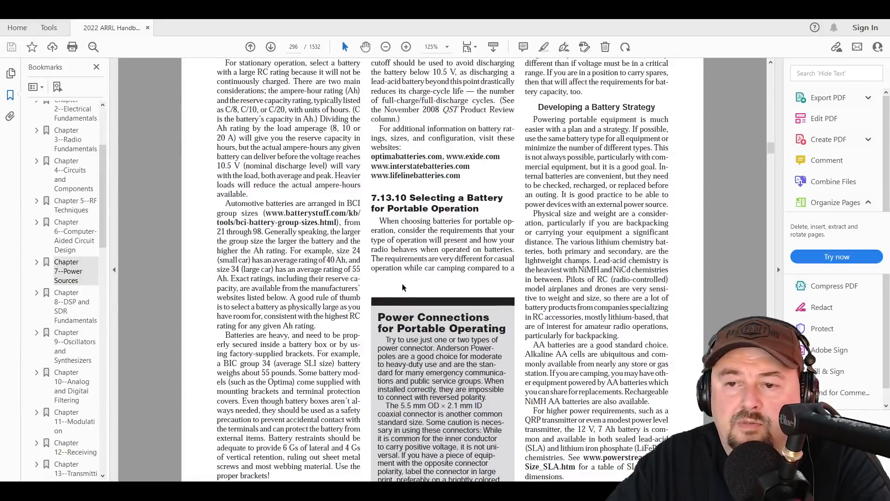
pyautogui.moveTo(460, 300)
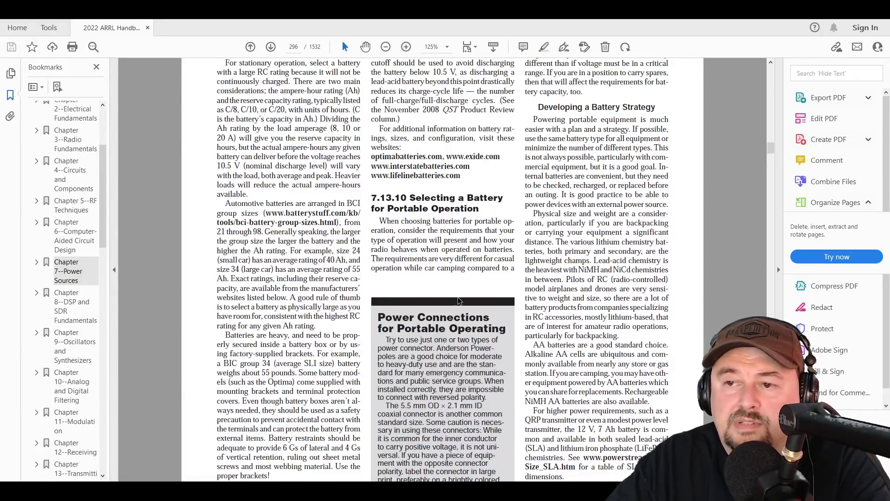
# Step: Scroll from the bottom of page 296 onto page 297's battery capacity sections
pyautogui.scroll(-3)
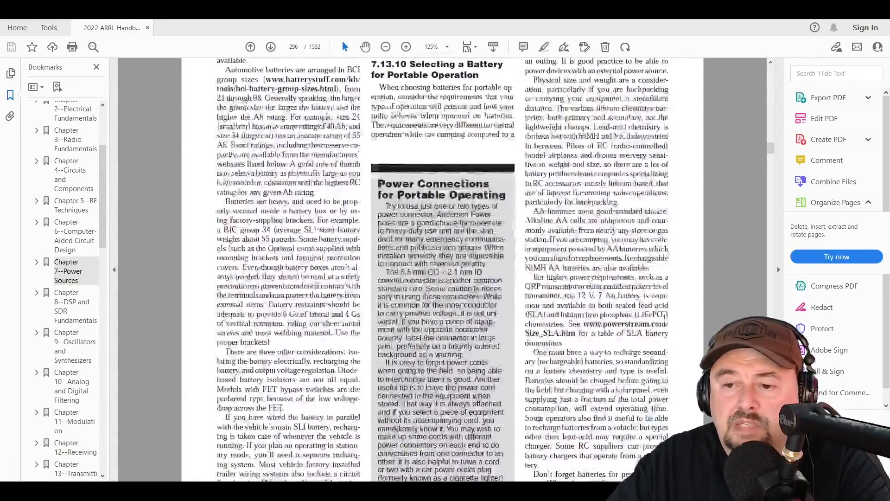
pyautogui.scroll(3)
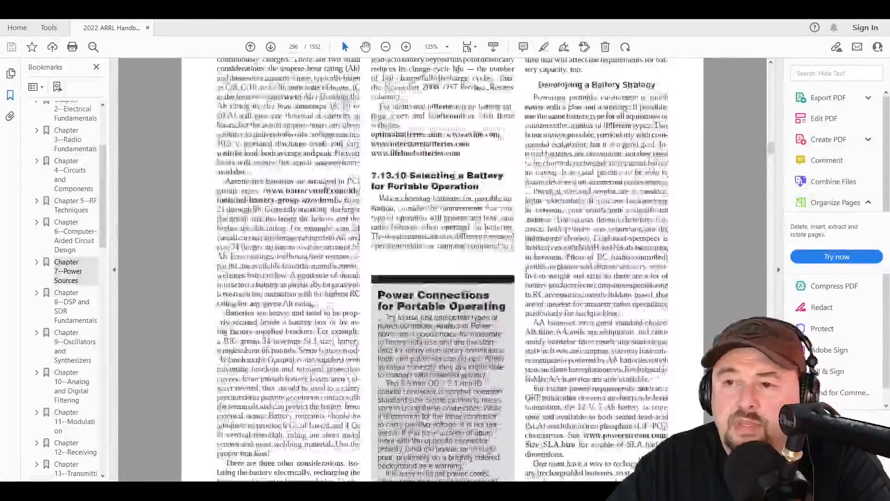
pyautogui.scroll(3)
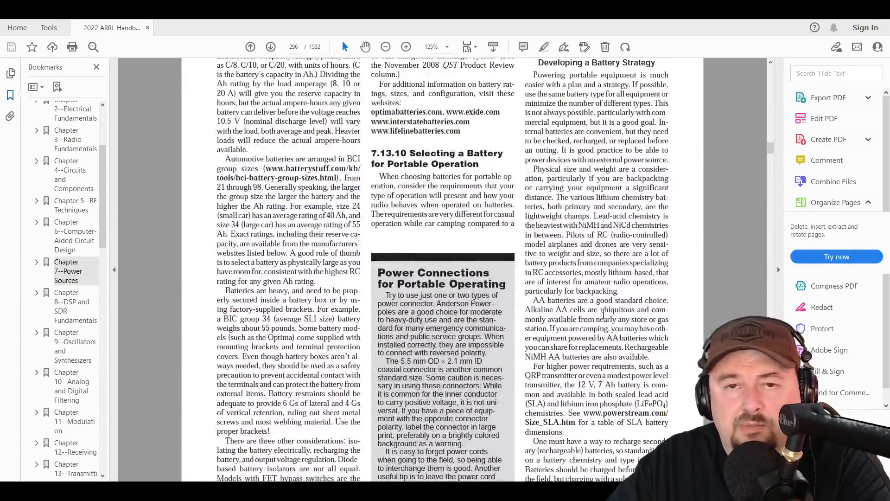
pyautogui.scroll(-3)
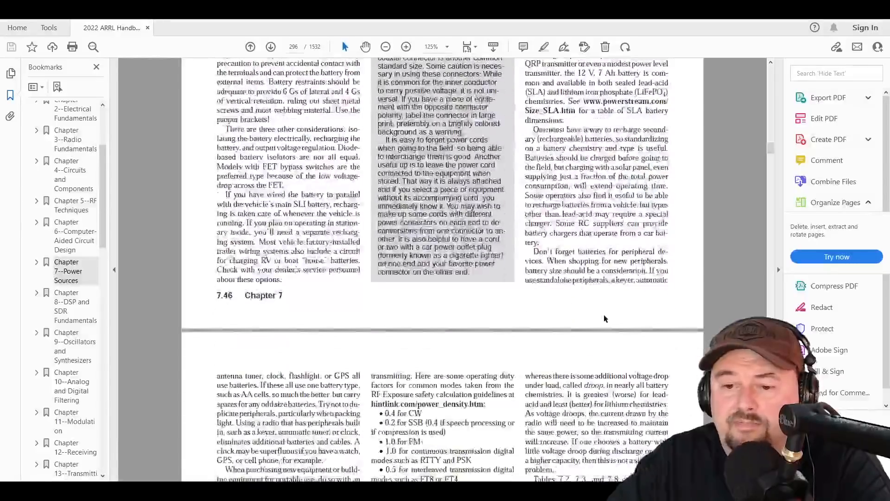
pyautogui.scroll(-3)
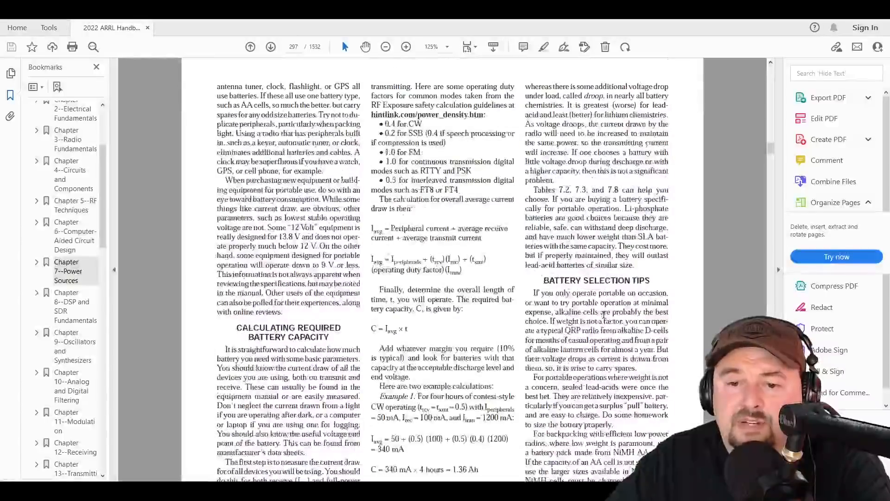
# Step: Scroll down page 297 to the worked examples such as C = 340 mA × 4 hours = 1.36 Ah
pyautogui.scroll(-3)
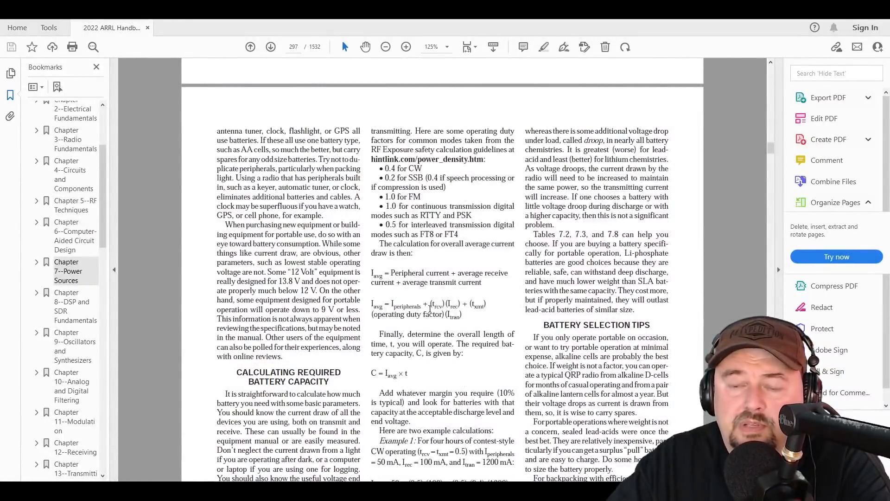
pyautogui.scroll(-3)
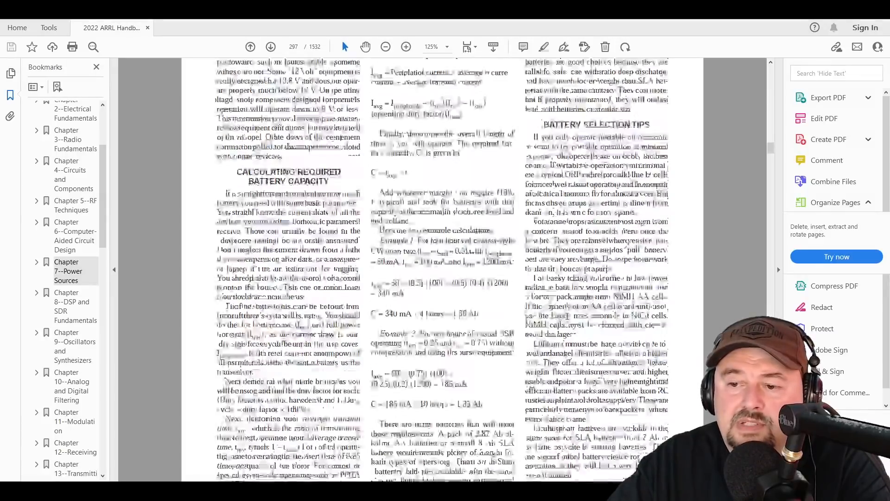
pyautogui.scroll(-3)
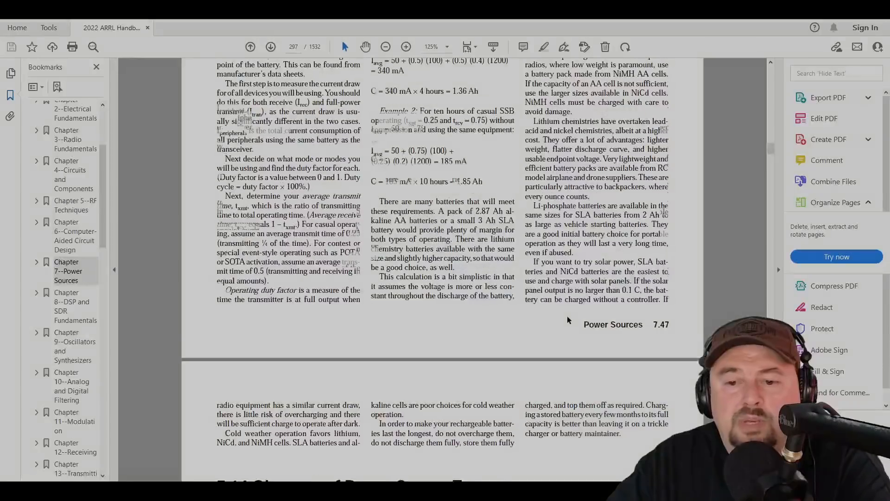